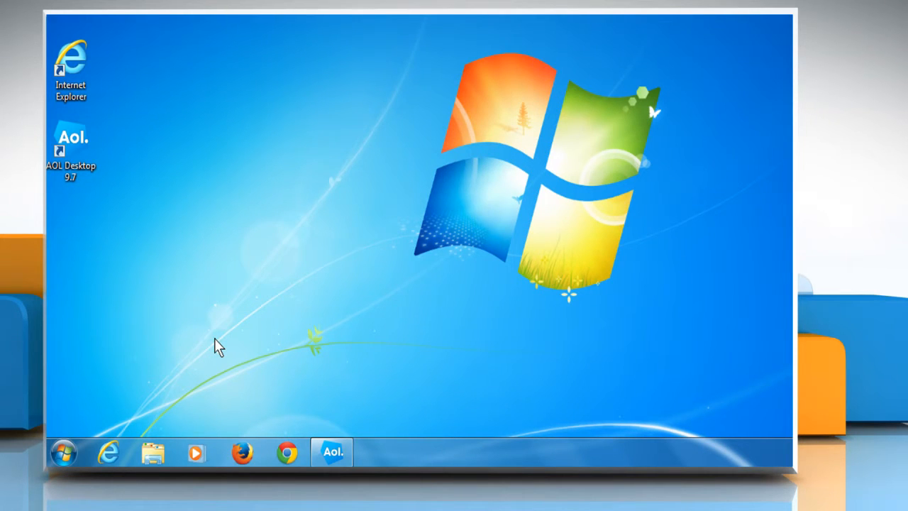
Step: Restore the AOL Desktop mailbox window from the taskbar and close it
left_click(63, 453)
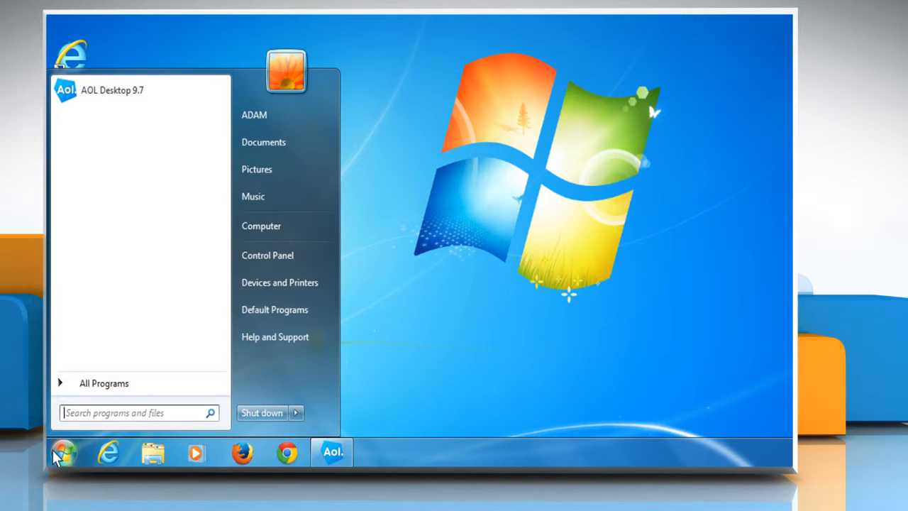
left_click(296, 412)
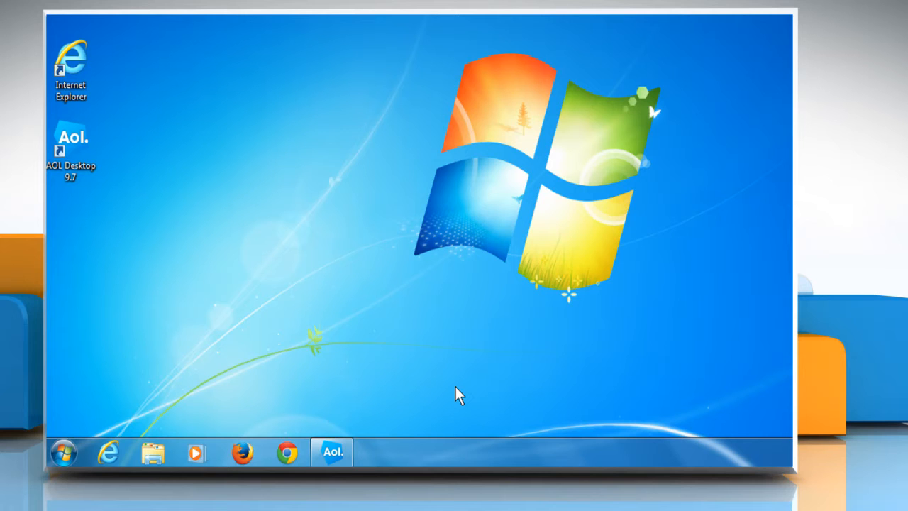
mouse_move(440, 401)
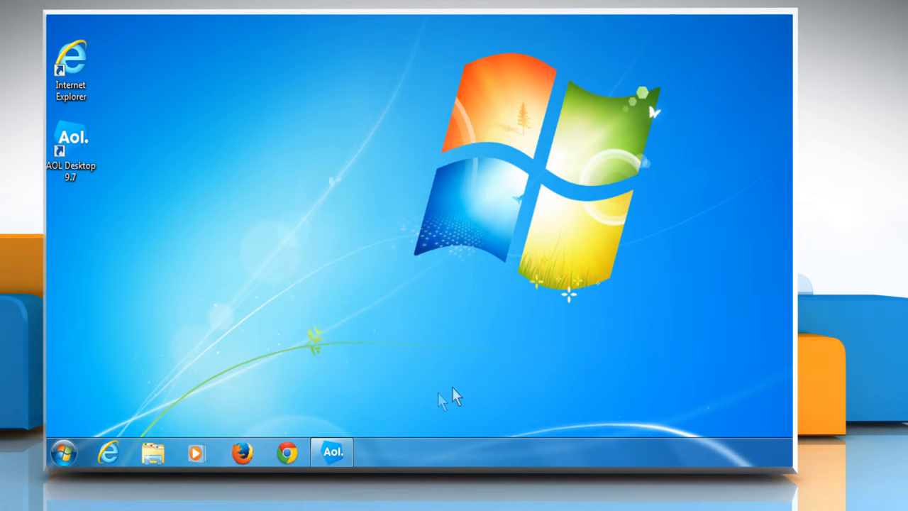
left_click(331, 452)
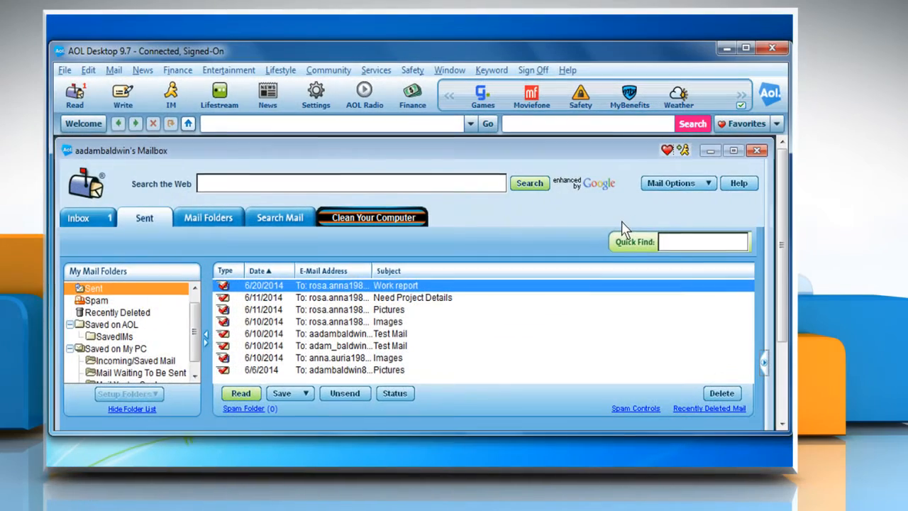
mouse_move(772, 50)
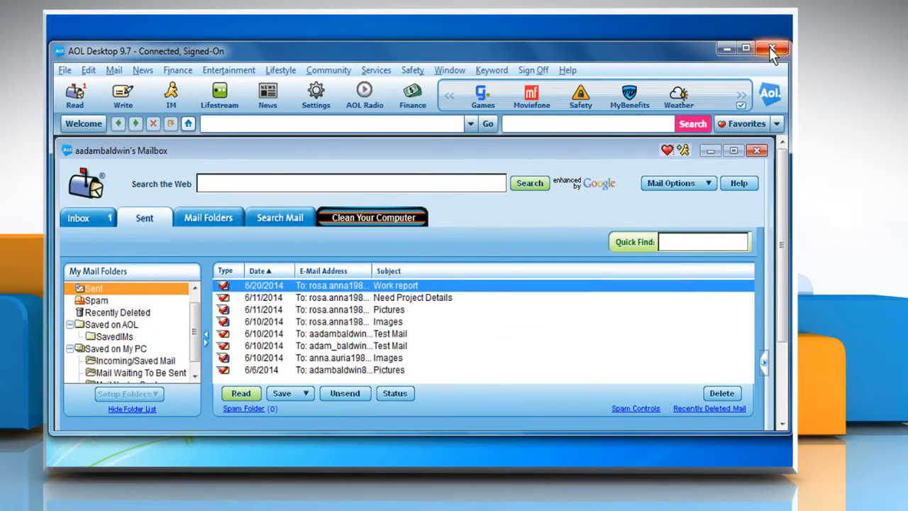
left_click(772, 50)
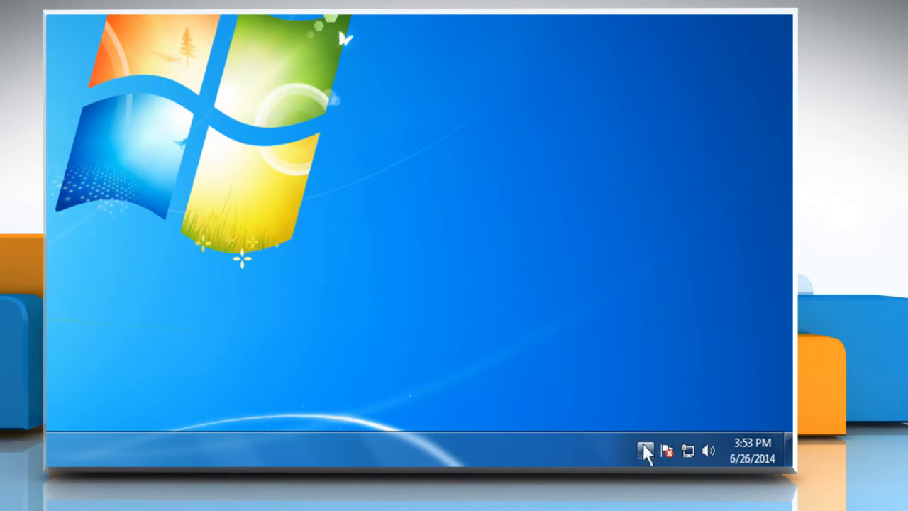
Step: Open System Information from the hidden AOL notification-area icon's menu
left_click(645, 451)
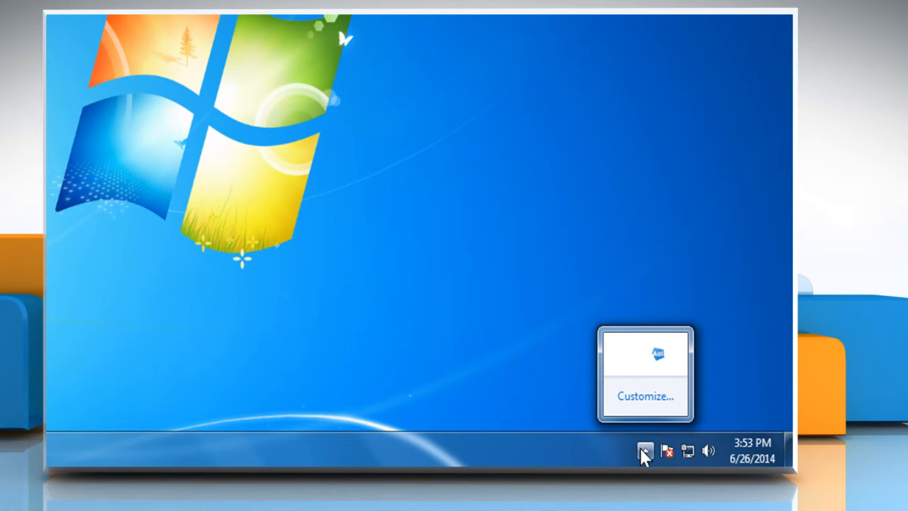
mouse_move(658, 353)
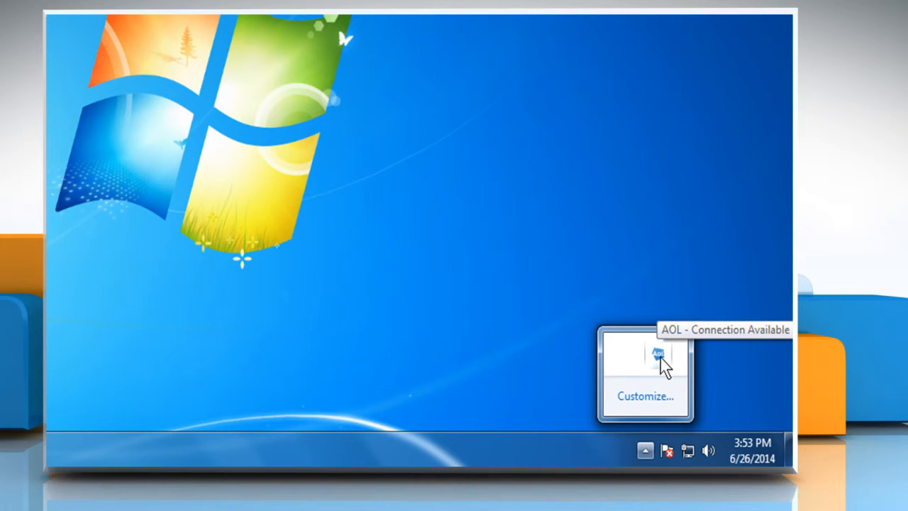
right_click(658, 355)
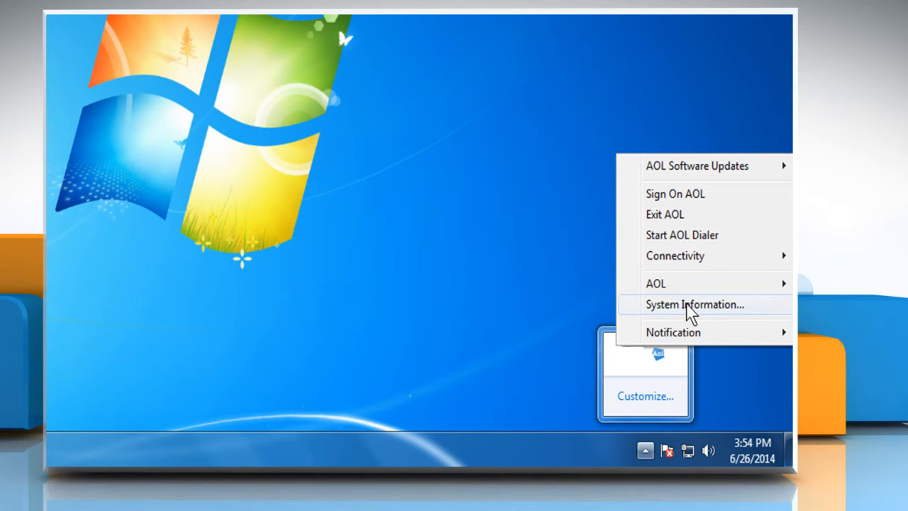
left_click(694, 304)
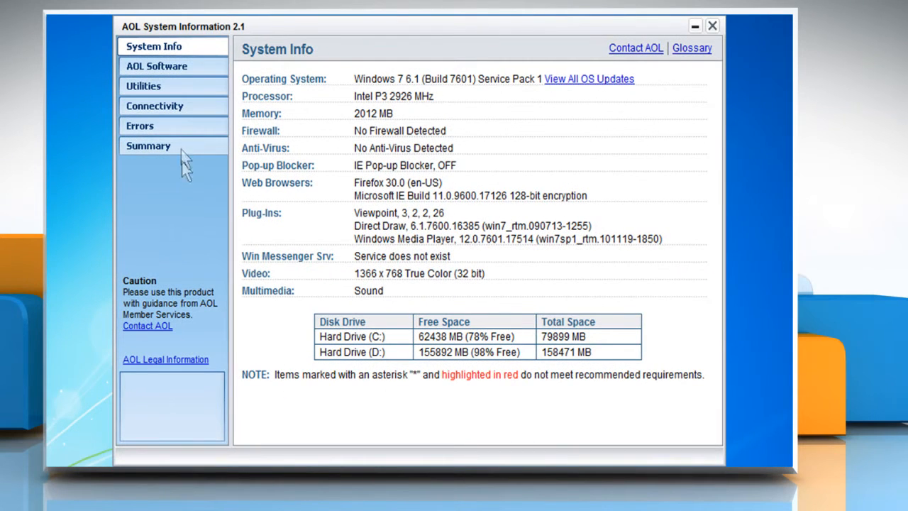
Step: Switch AOL System Information to the Utilities tab
left_click(143, 86)
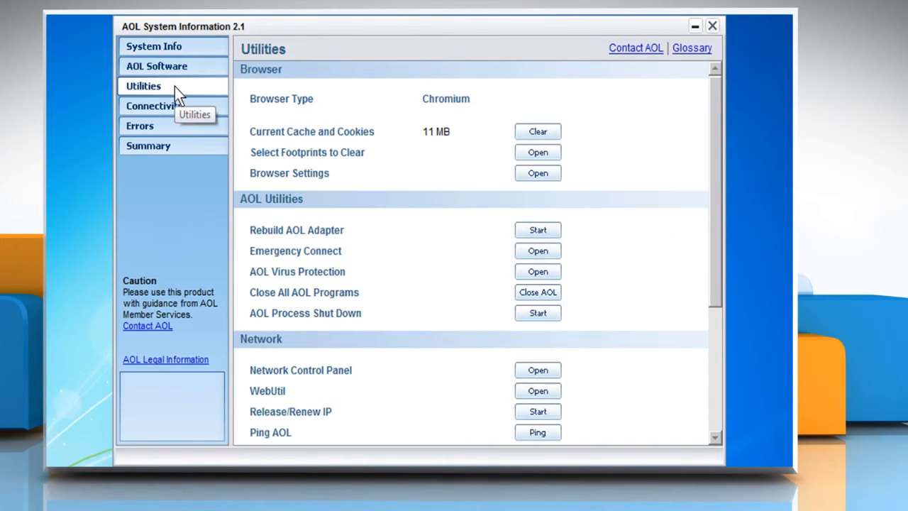
mouse_move(283, 324)
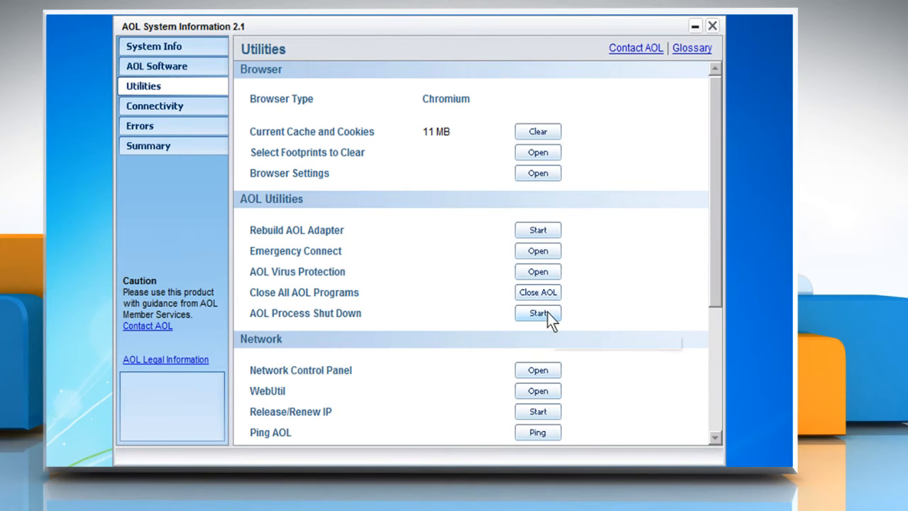
Step: Run and confirm AOL Process Shut Down, then close System Information
left_click(537, 313)
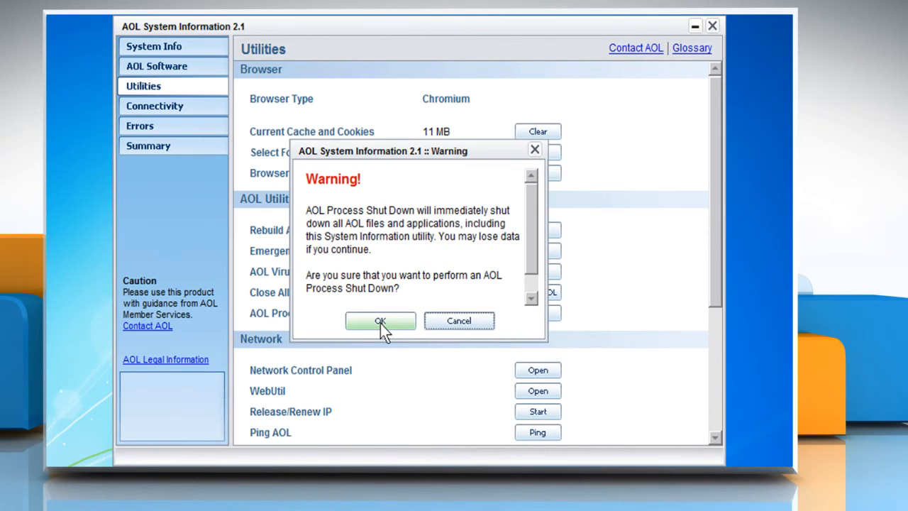
left_click(459, 321)
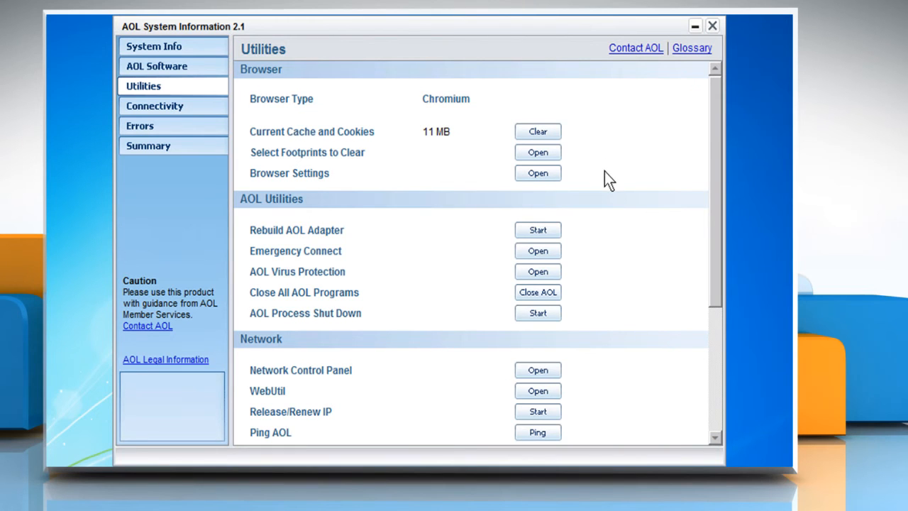
mouse_move(712, 26)
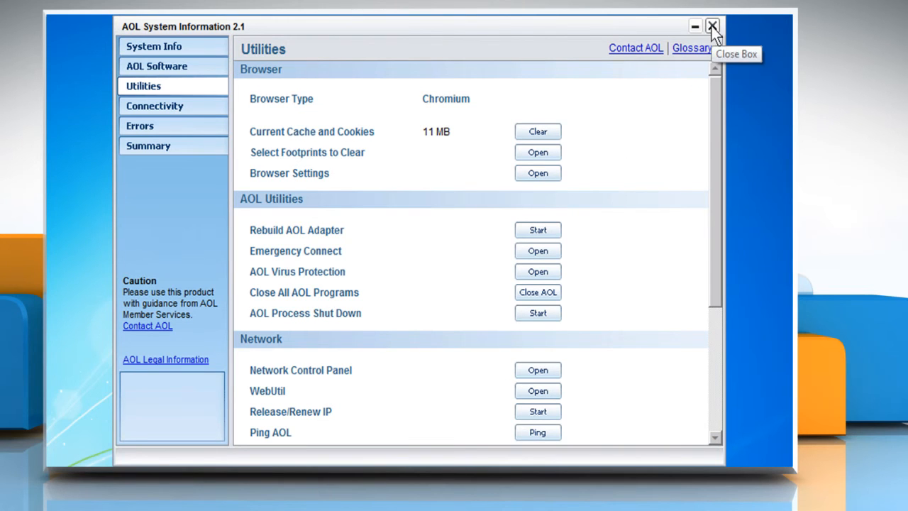
left_click(712, 26)
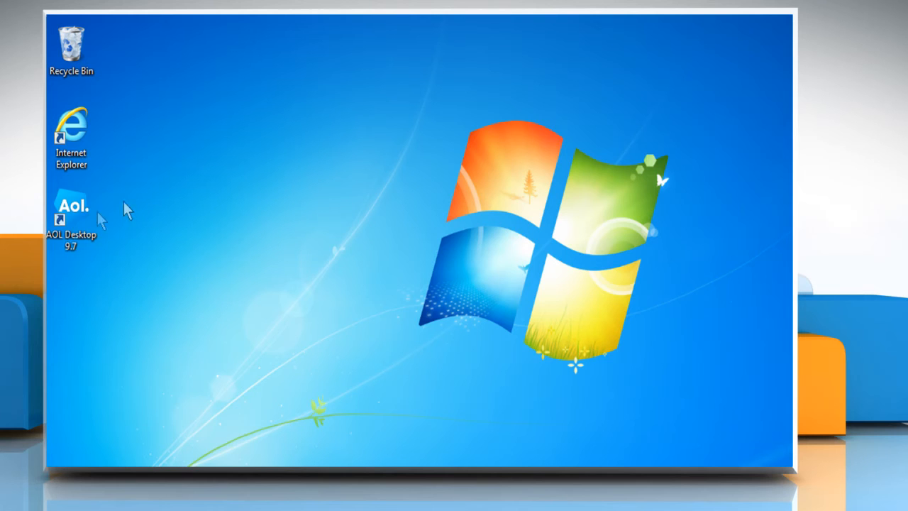
Step: Launch AOL Desktop 9.7 via the desktop shortcut's Open option
right_click(70, 213)
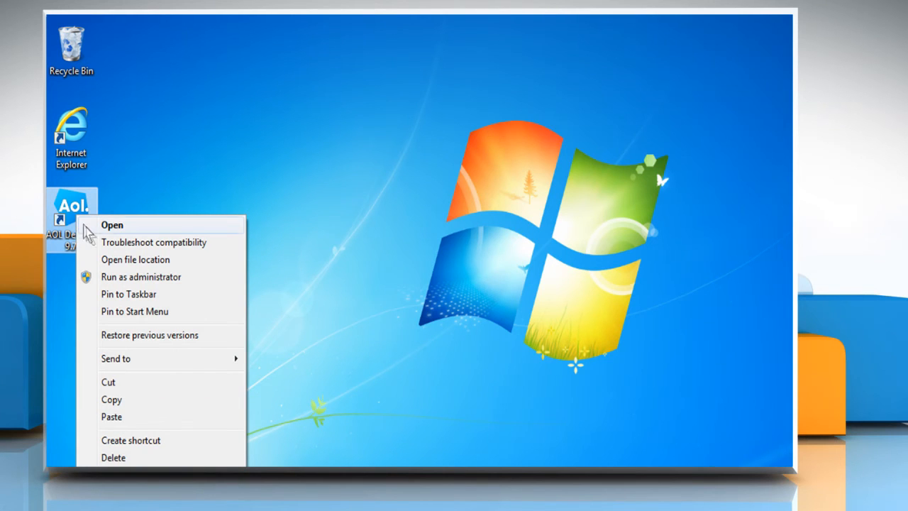
left_click(112, 225)
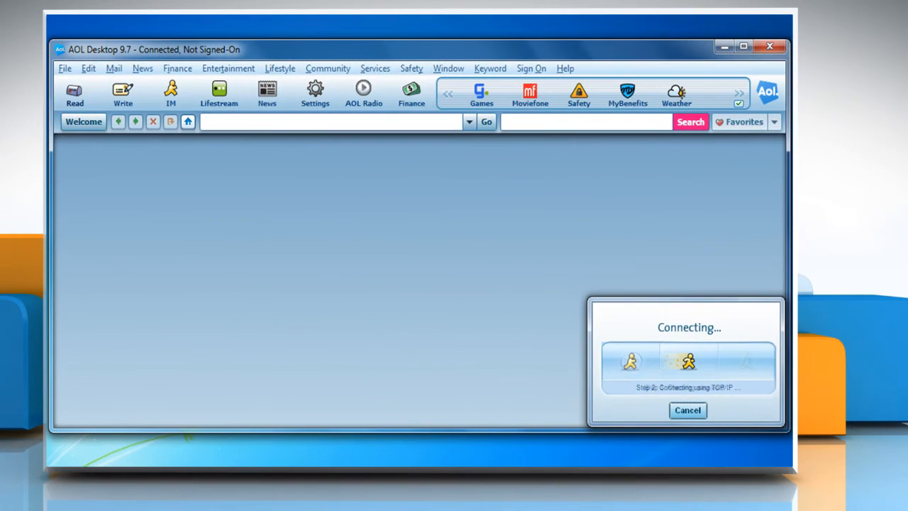